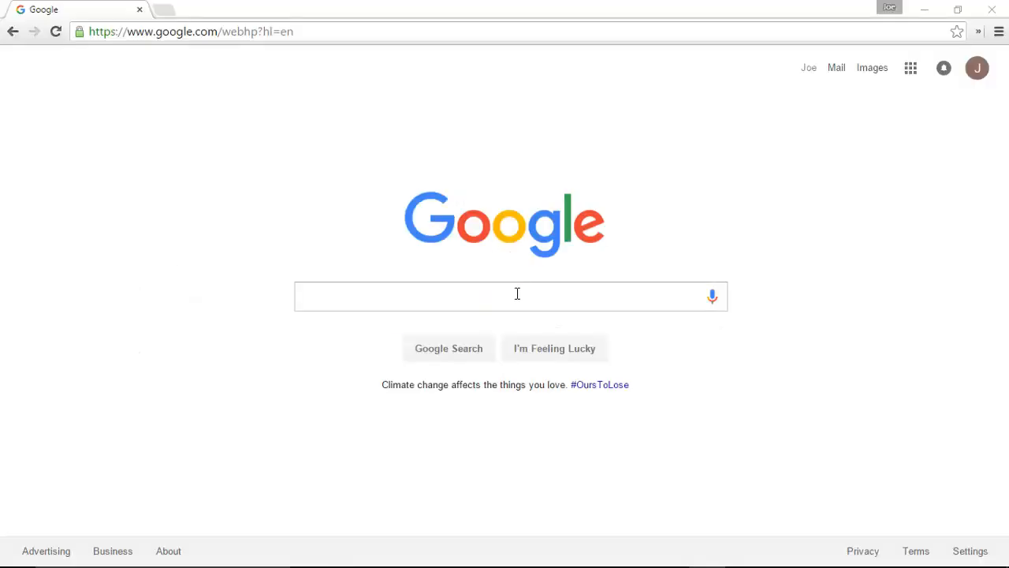
# Load aliexpress.com and sign in through the My AliExpress account menu.
pyautogui.write('aliexpress.com')
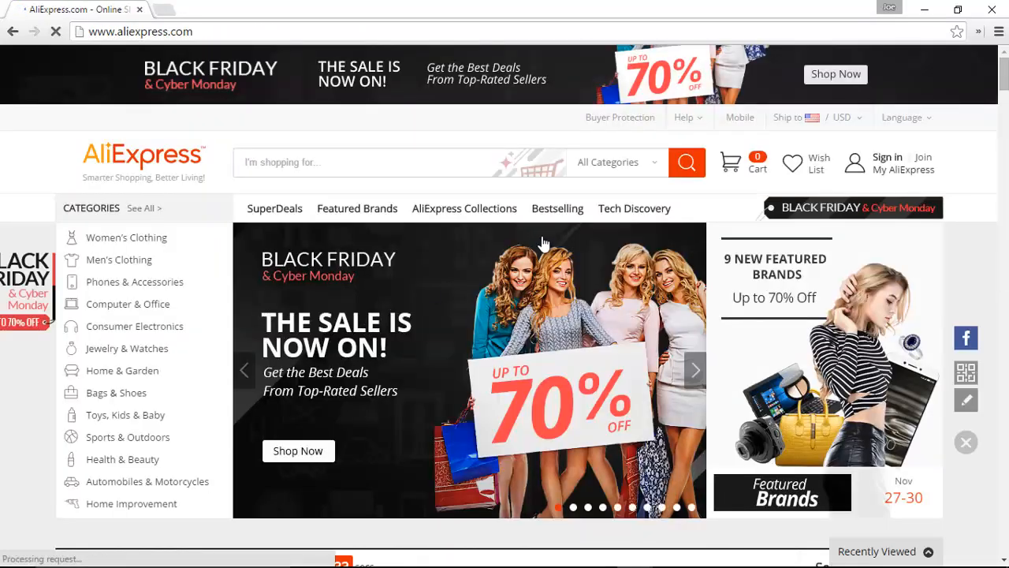
pyautogui.click(887, 162)
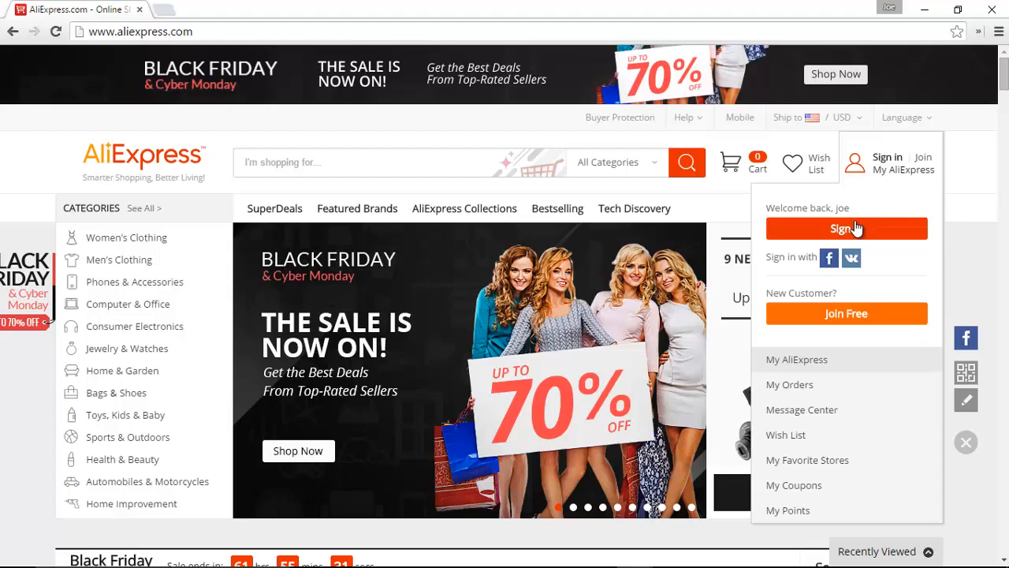
pyautogui.click(846, 228)
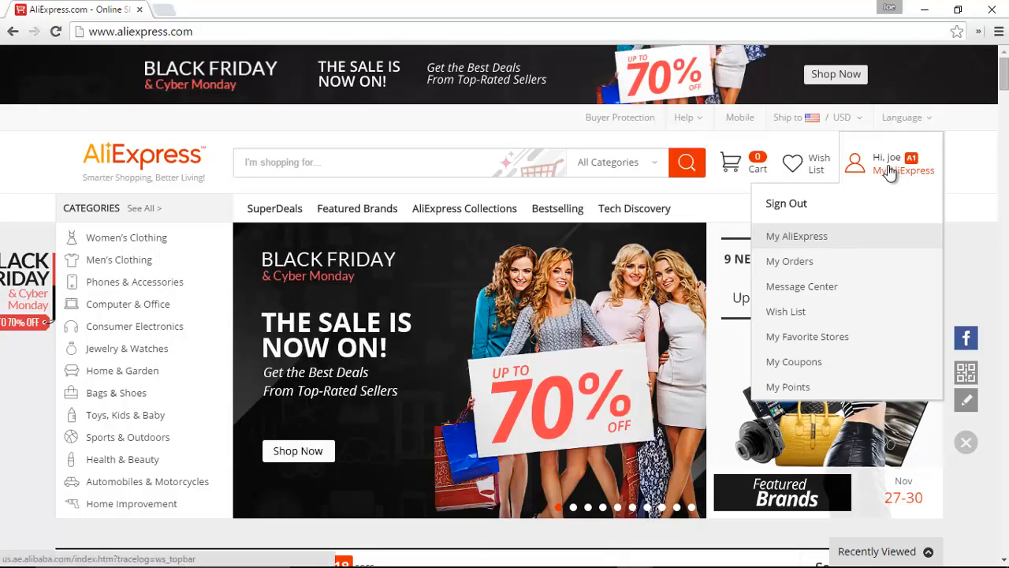
# Go to My Orders and open Track Order for the canvas shoes order.
pyautogui.click(790, 261)
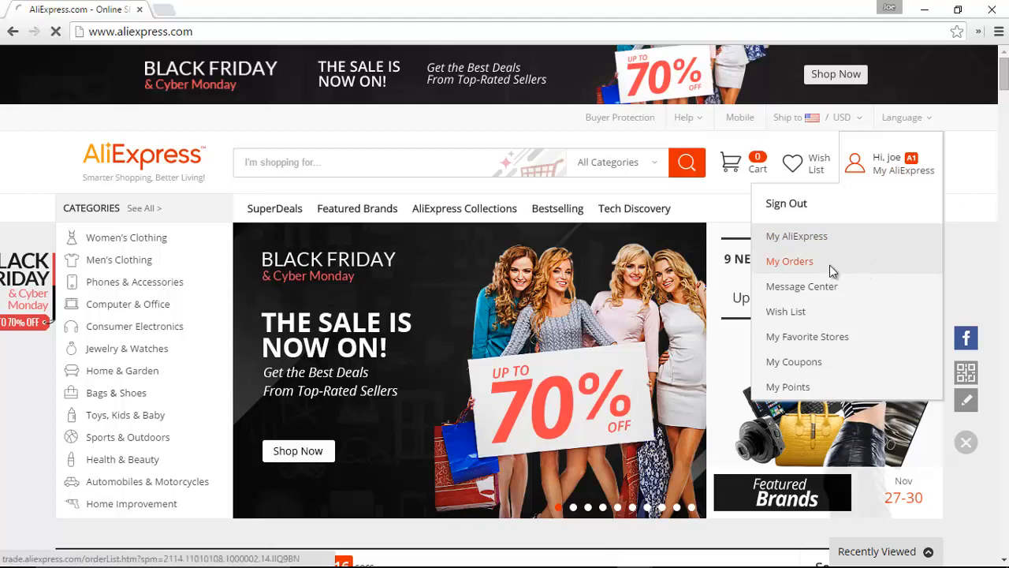
pyautogui.click(789, 261)
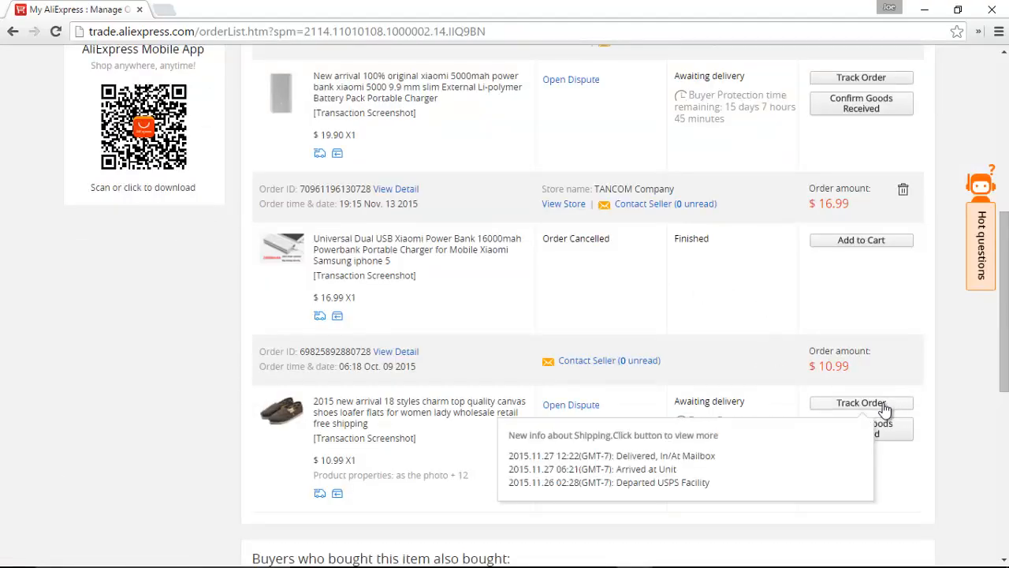
pyautogui.click(861, 403)
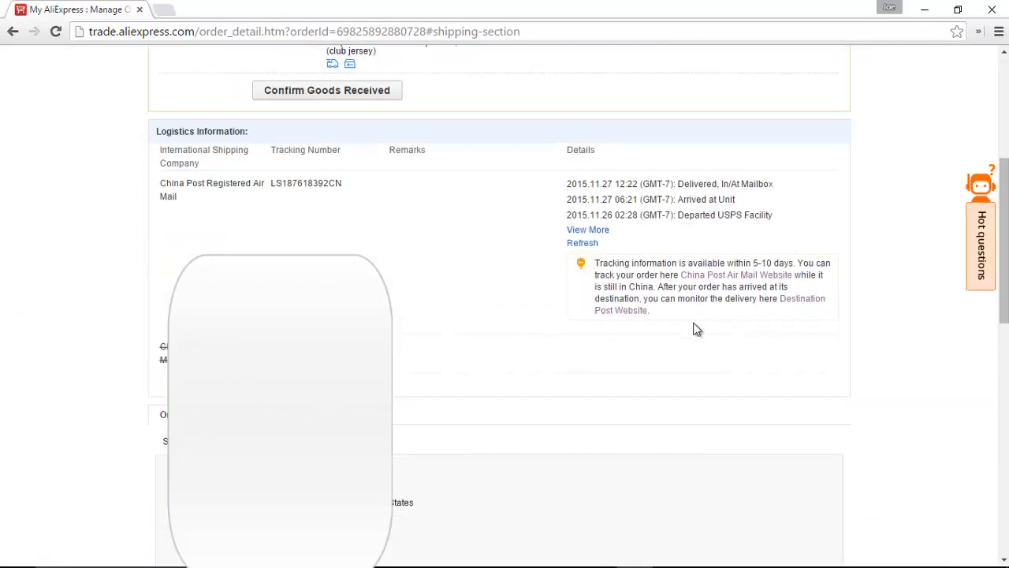
pyautogui.moveTo(769, 263)
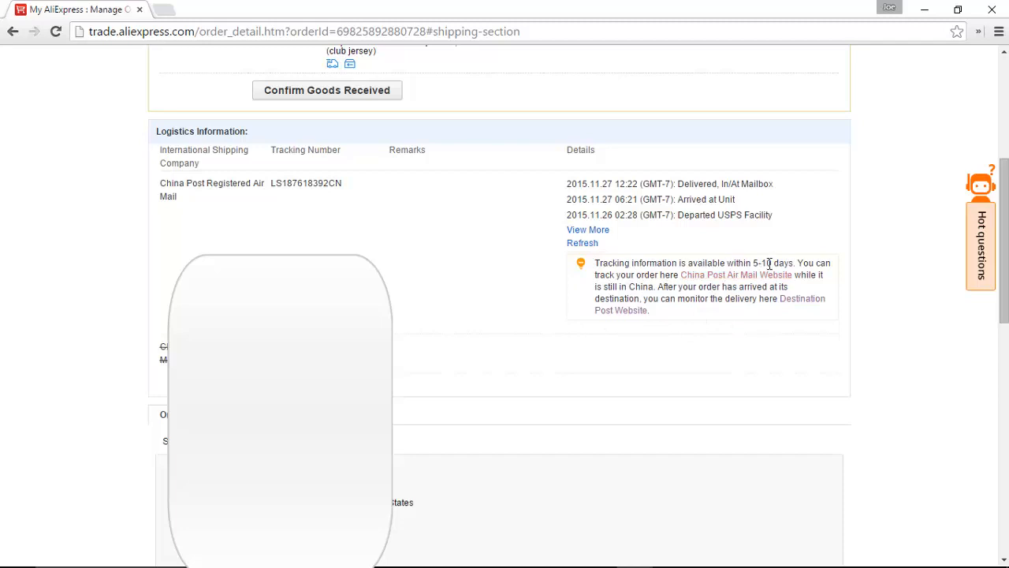
pyautogui.moveTo(850, 336)
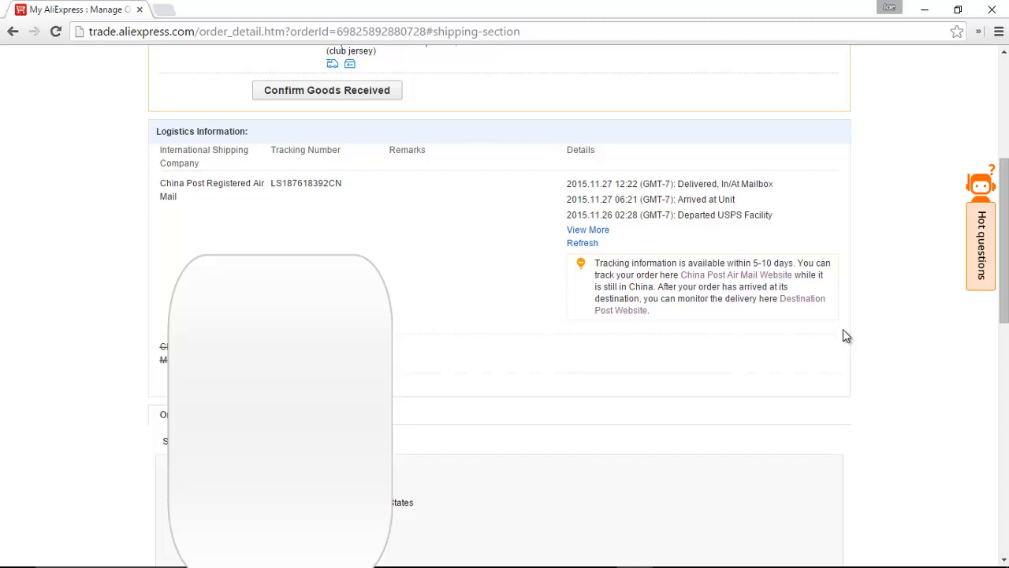
pyautogui.moveTo(763, 280)
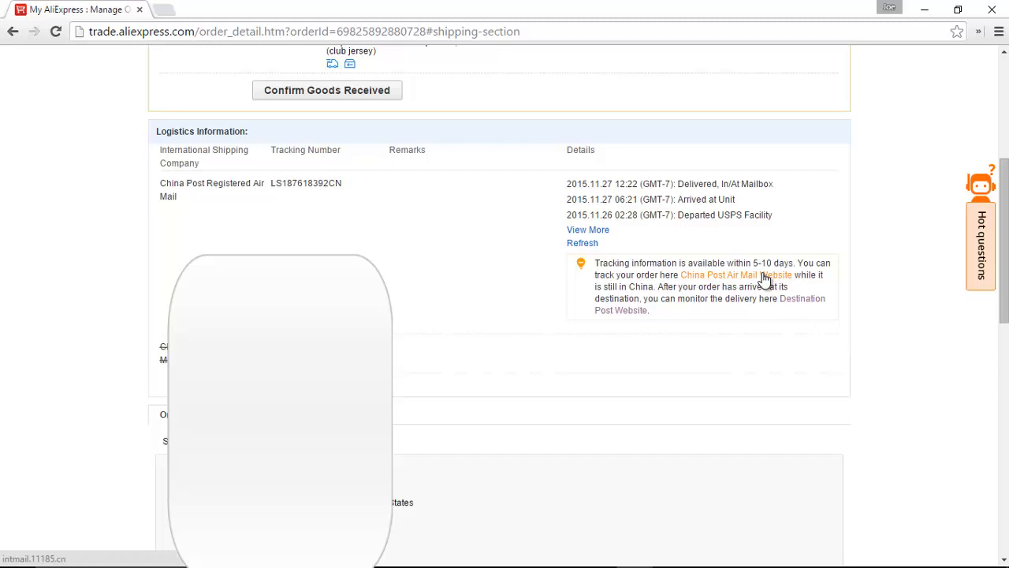
# Open the China Post Air Mail tracking page, translate it to English, and enter security code 0770.
pyautogui.click(734, 274)
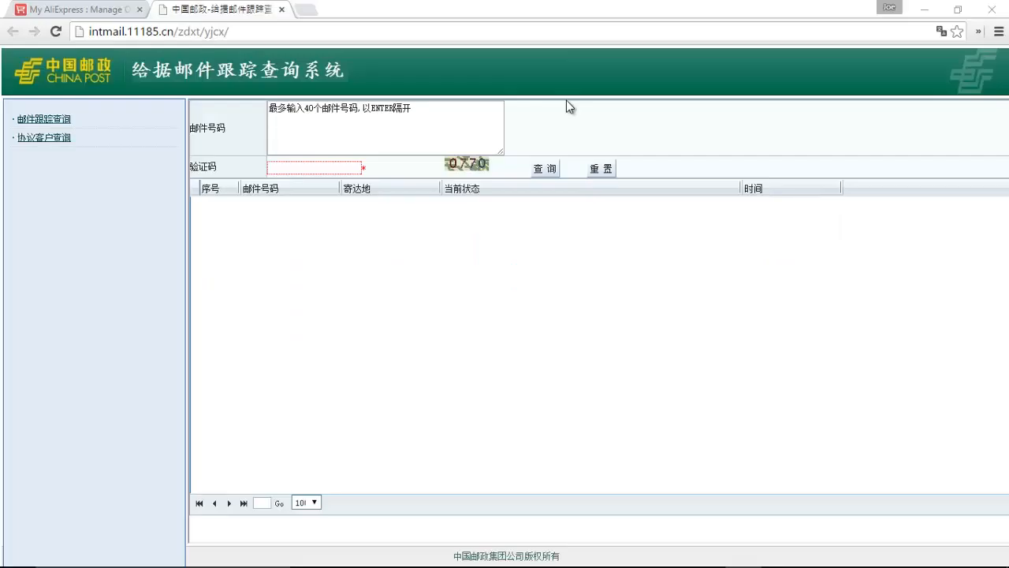
pyautogui.moveTo(565, 105)
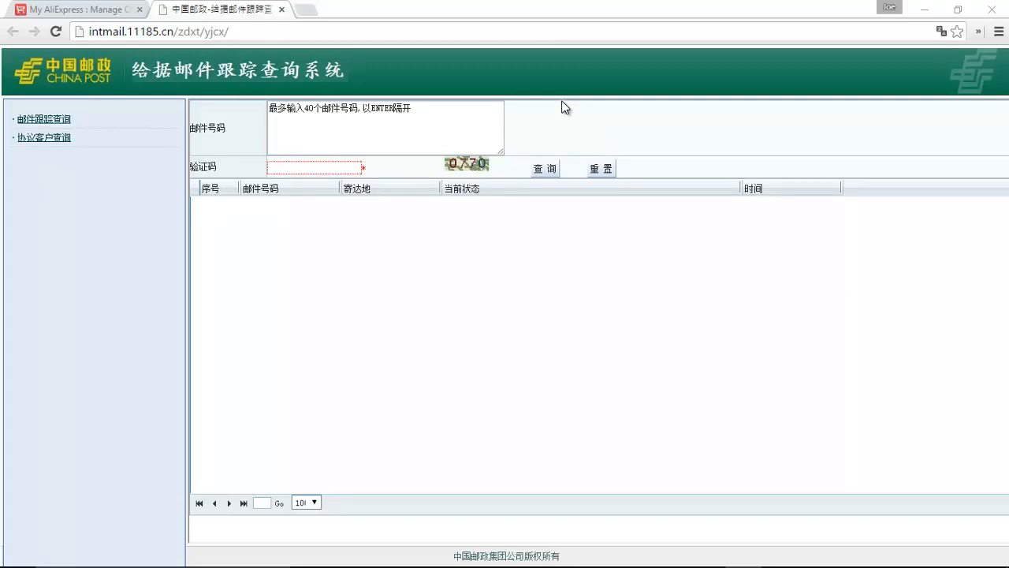
pyautogui.click(941, 31)
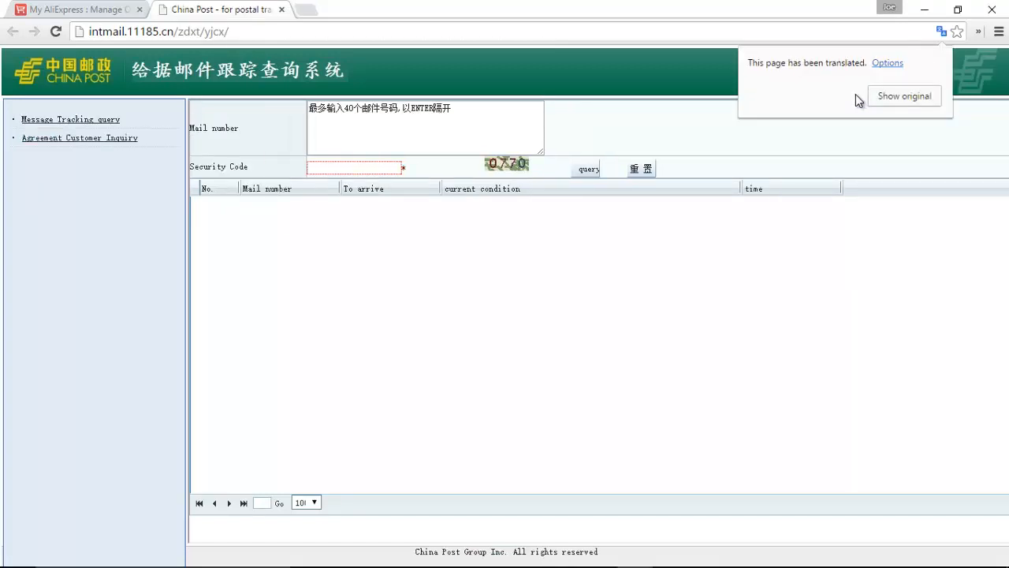
pyautogui.moveTo(243, 158)
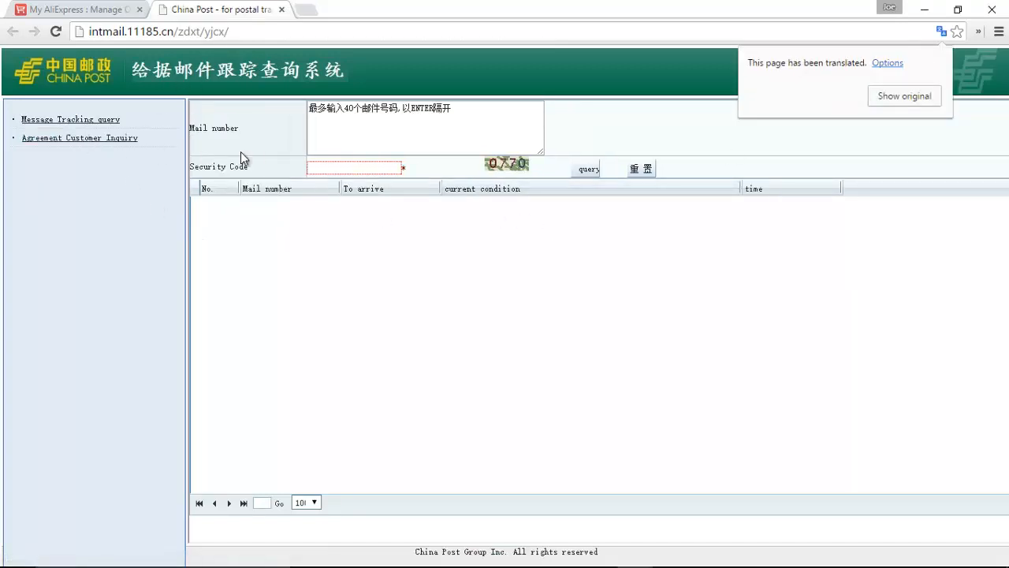
pyautogui.moveTo(381, 113)
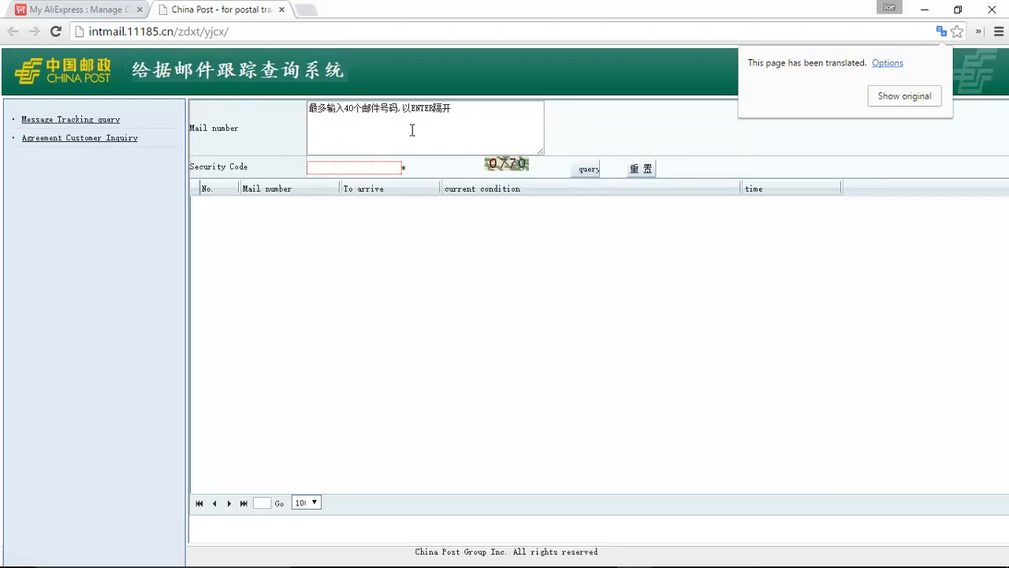
pyautogui.write('0')
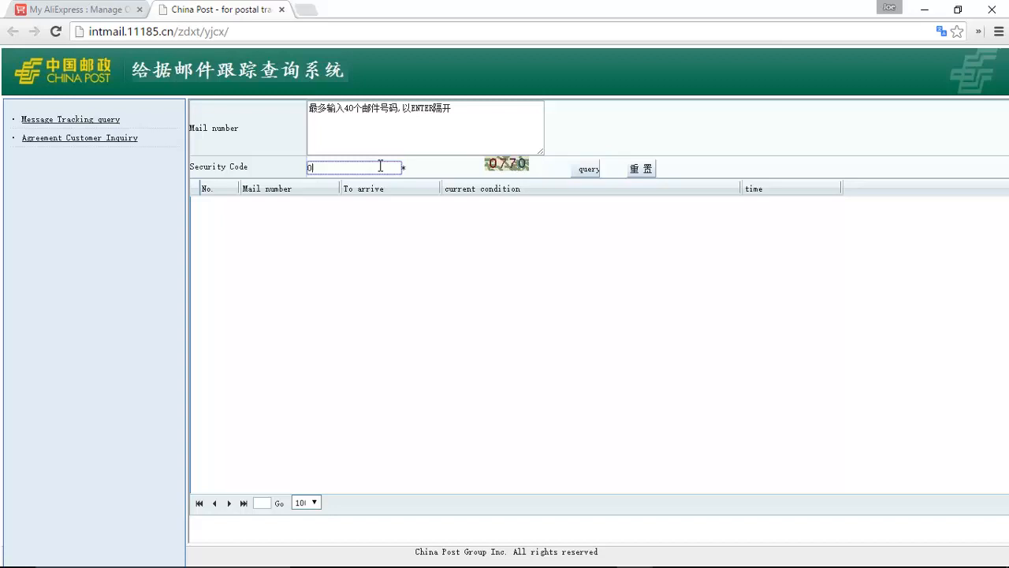
pyautogui.write('770')
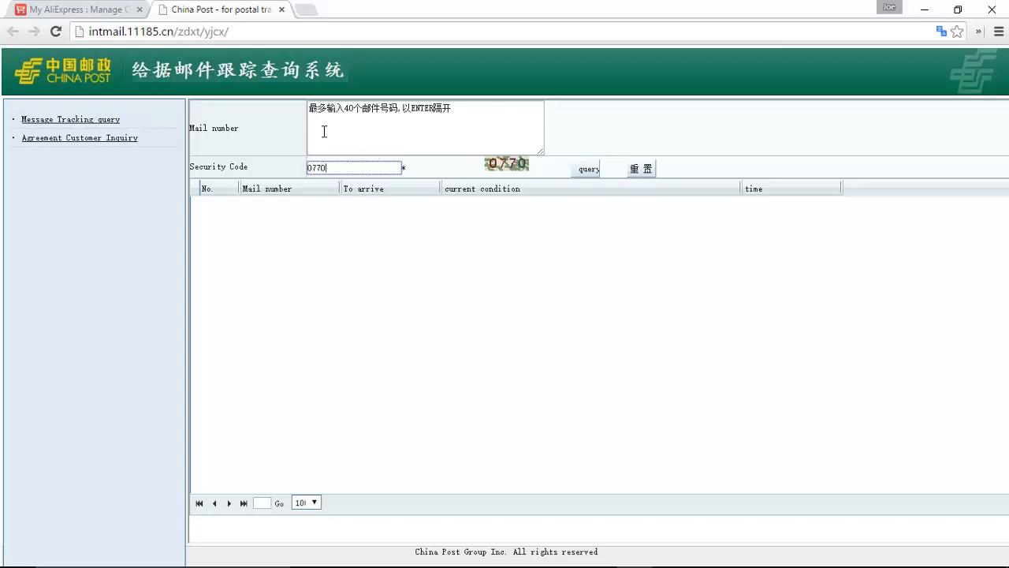
pyautogui.click(75, 10)
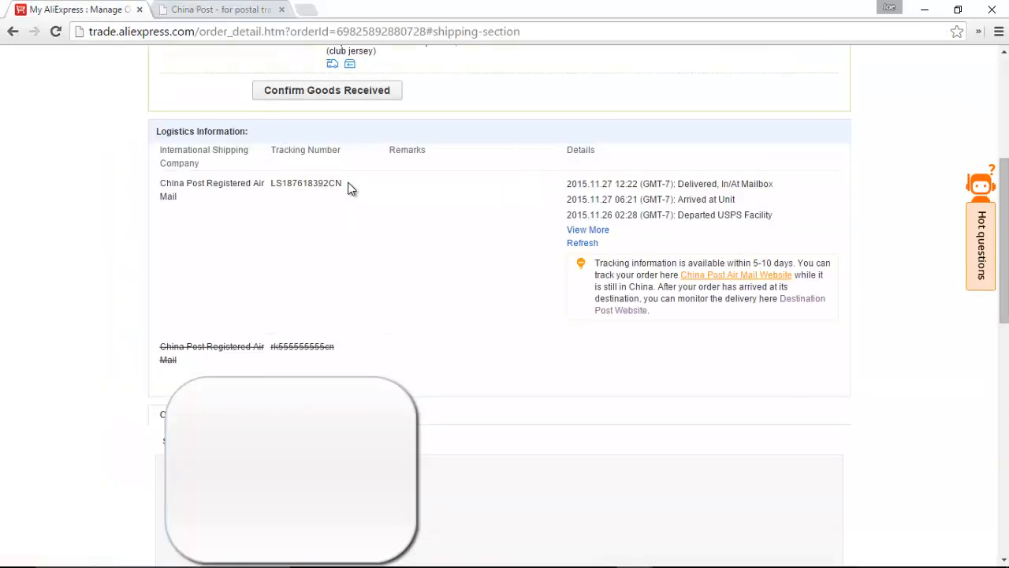
pyautogui.doubleClick(305, 183)
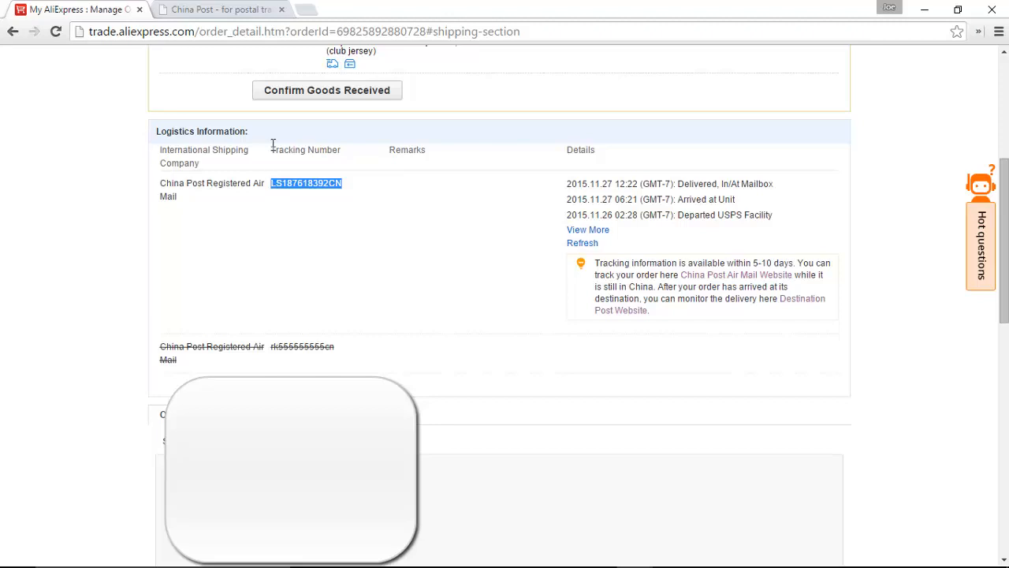
pyautogui.click(221, 10)
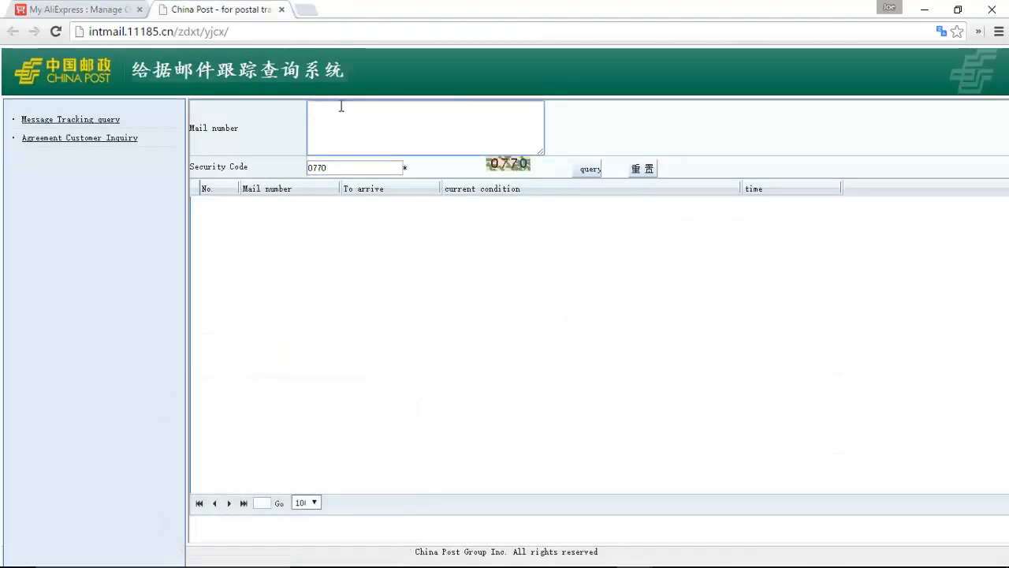
pyautogui.click(589, 168)
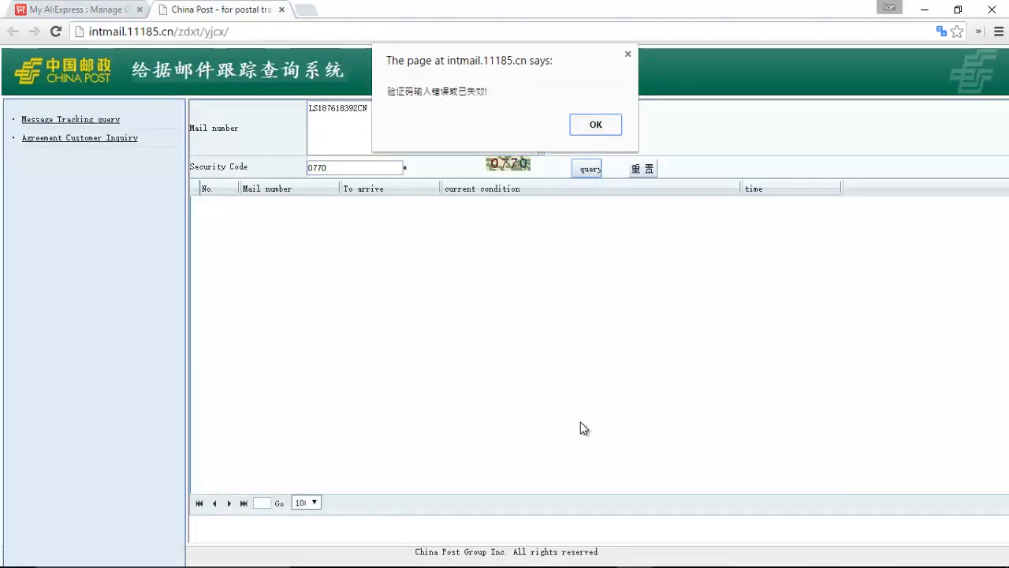
pyautogui.click(595, 125)
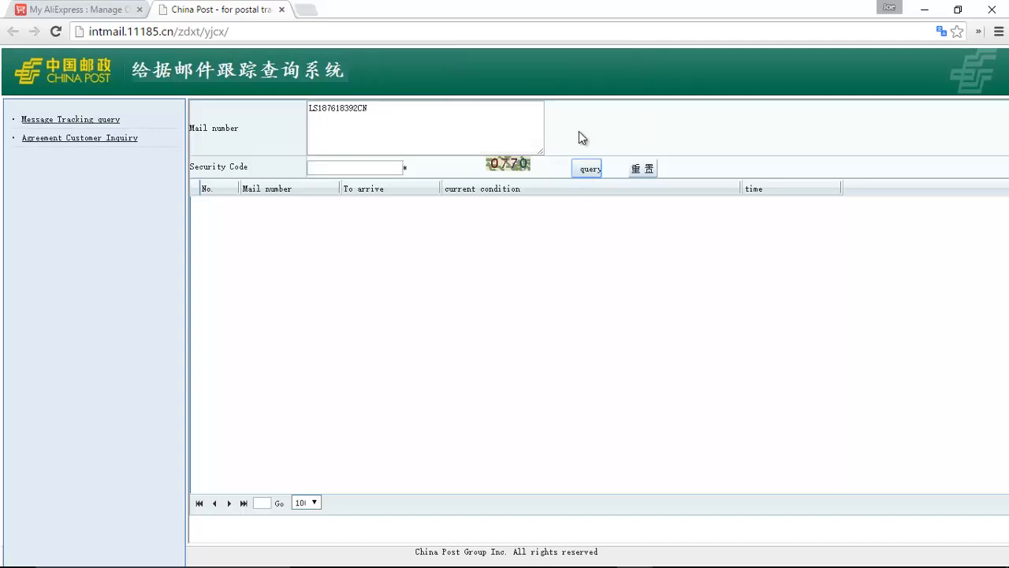
pyautogui.click(355, 167)
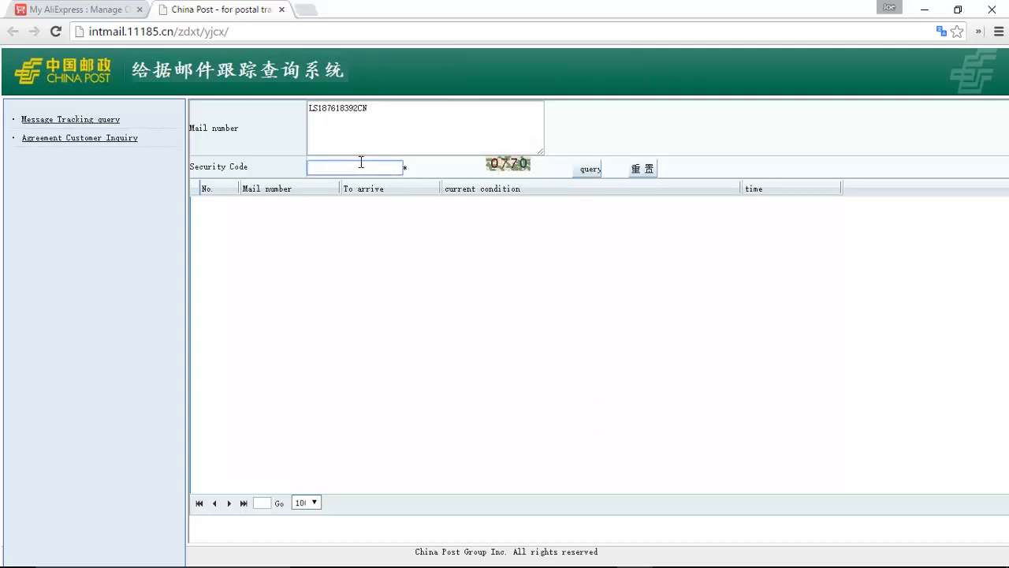
pyautogui.write('0770')
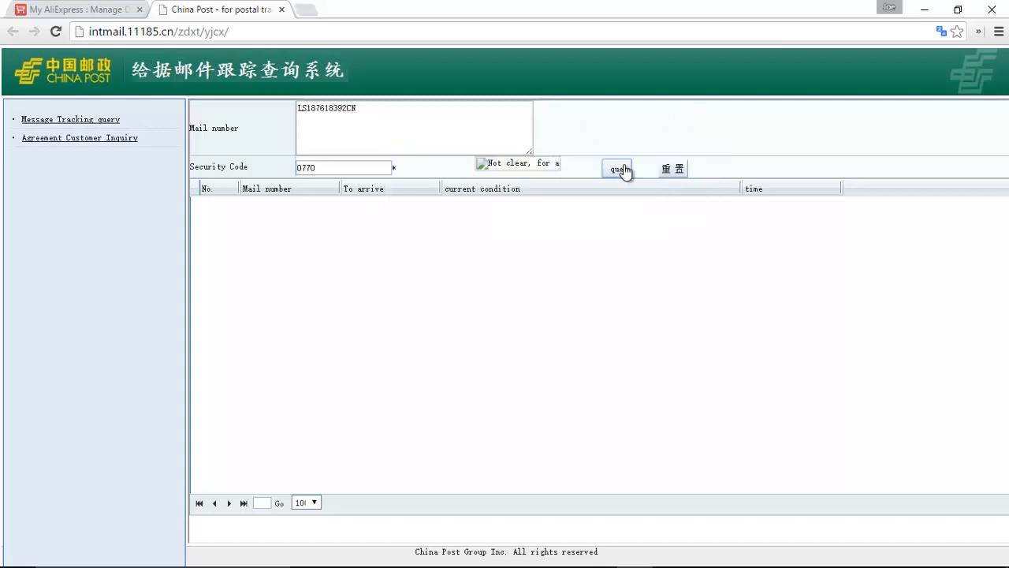
pyautogui.click(617, 168)
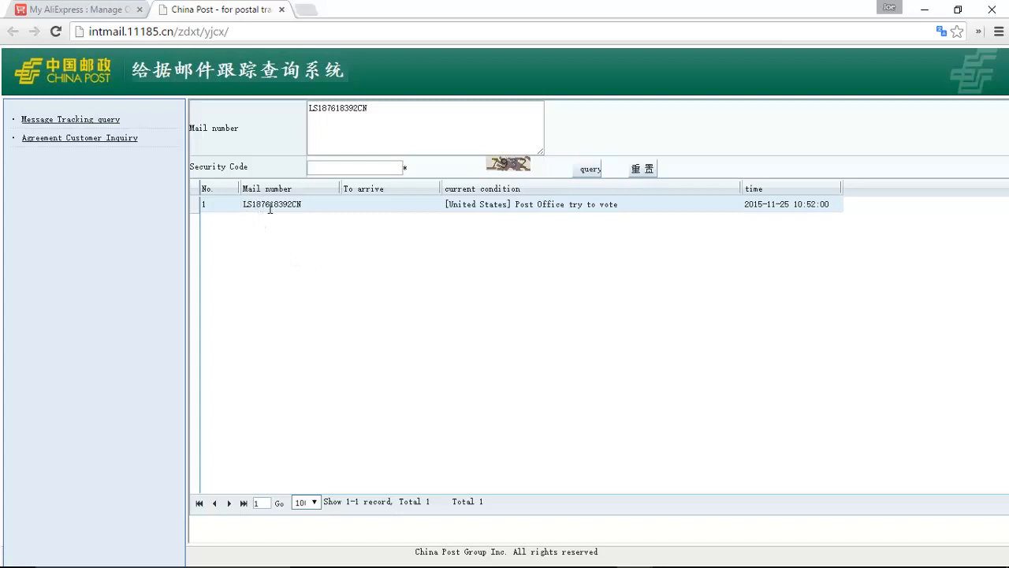
pyautogui.moveTo(498, 229)
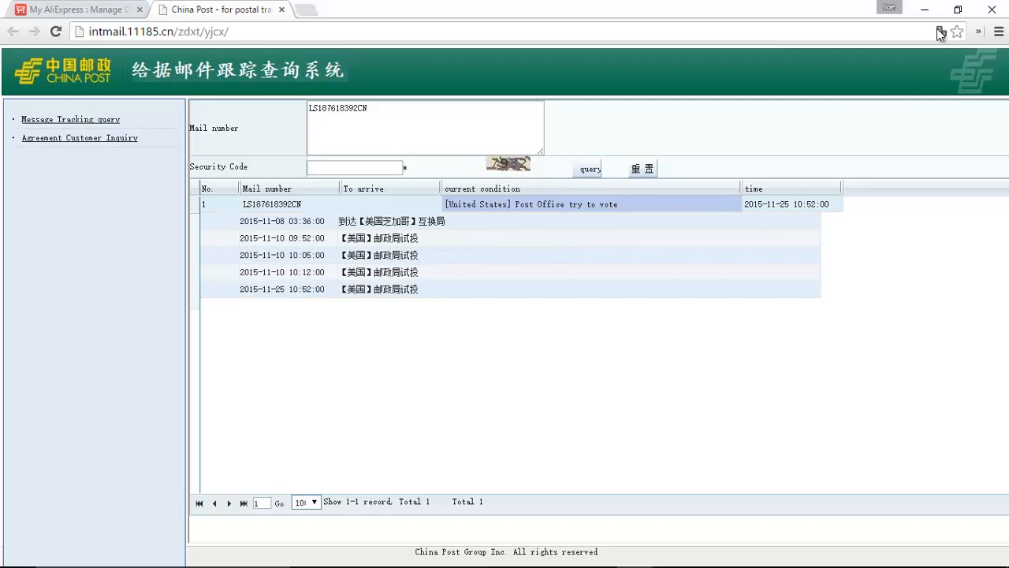
pyautogui.click(940, 31)
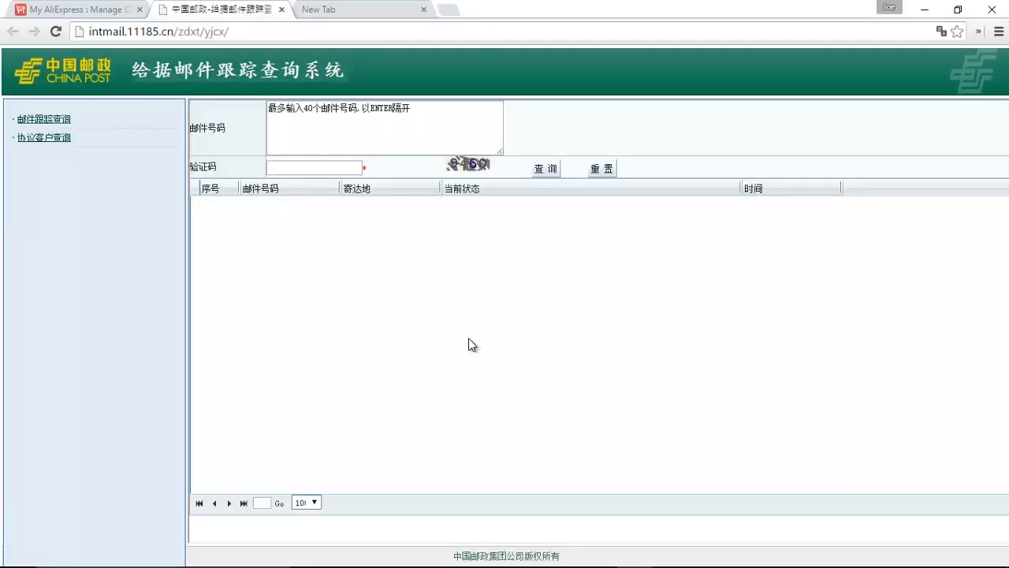
pyautogui.moveTo(367, 38)
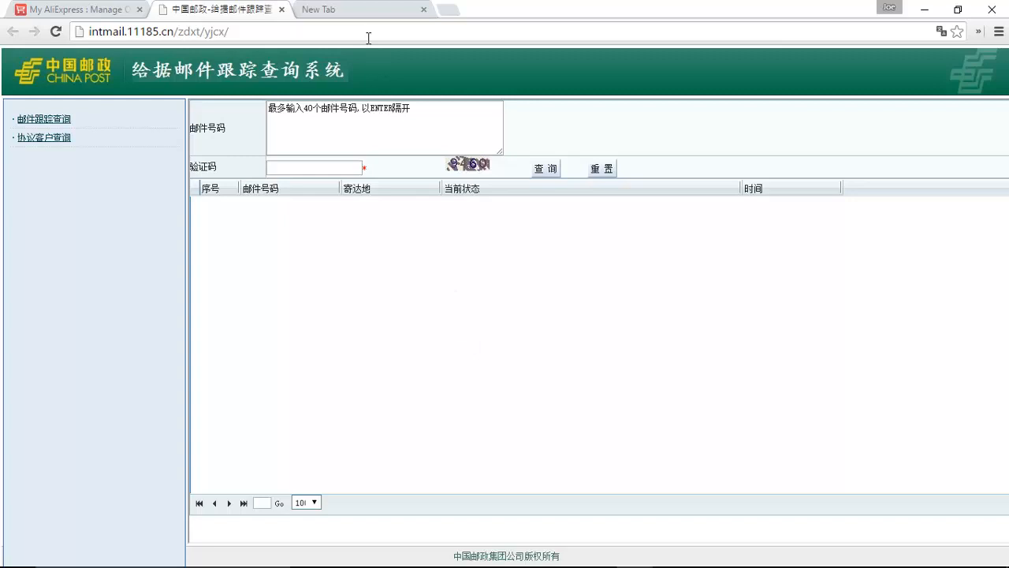
pyautogui.moveTo(351, 12)
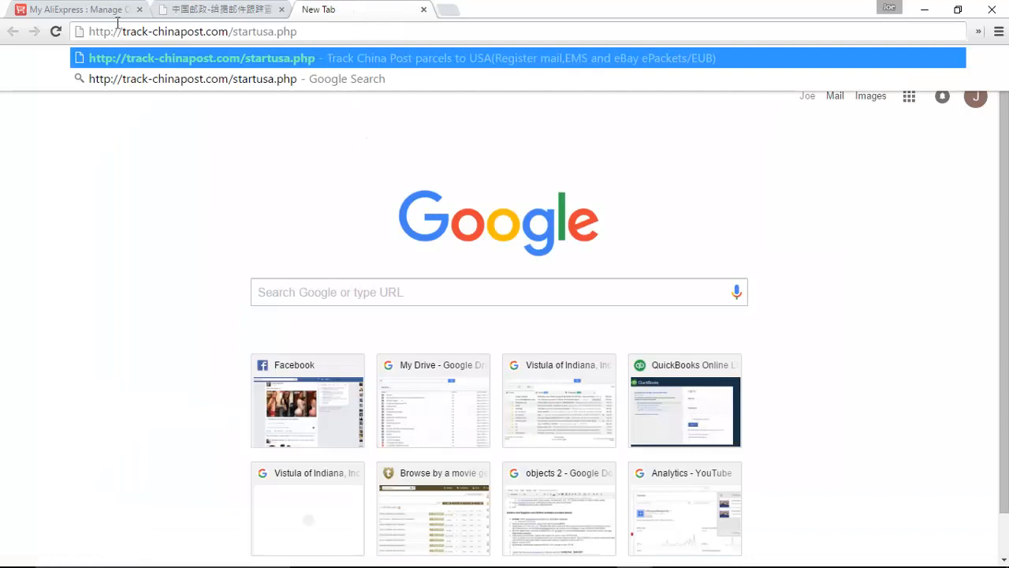
pyautogui.moveTo(294, 120)
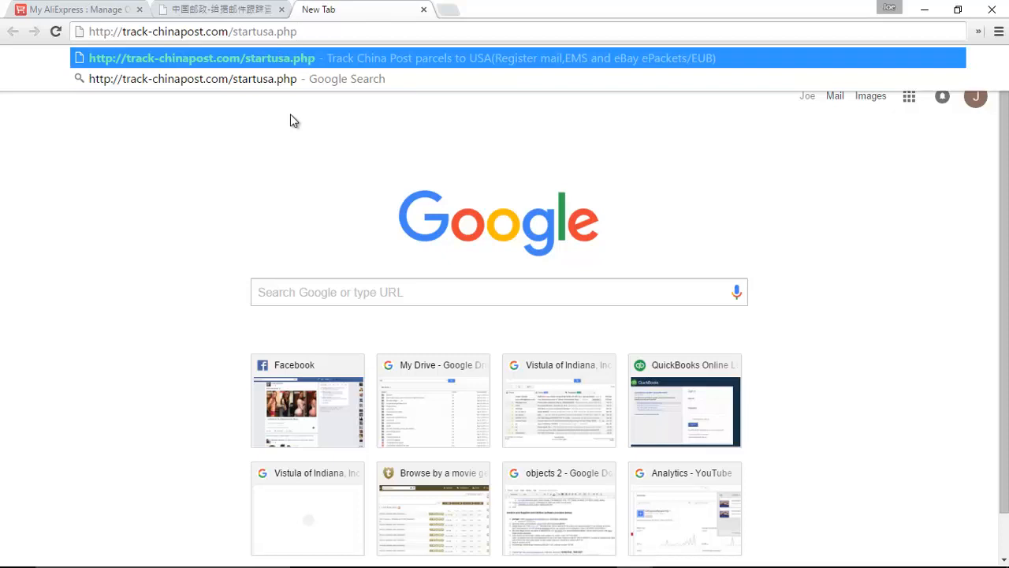
pyautogui.click(201, 58)
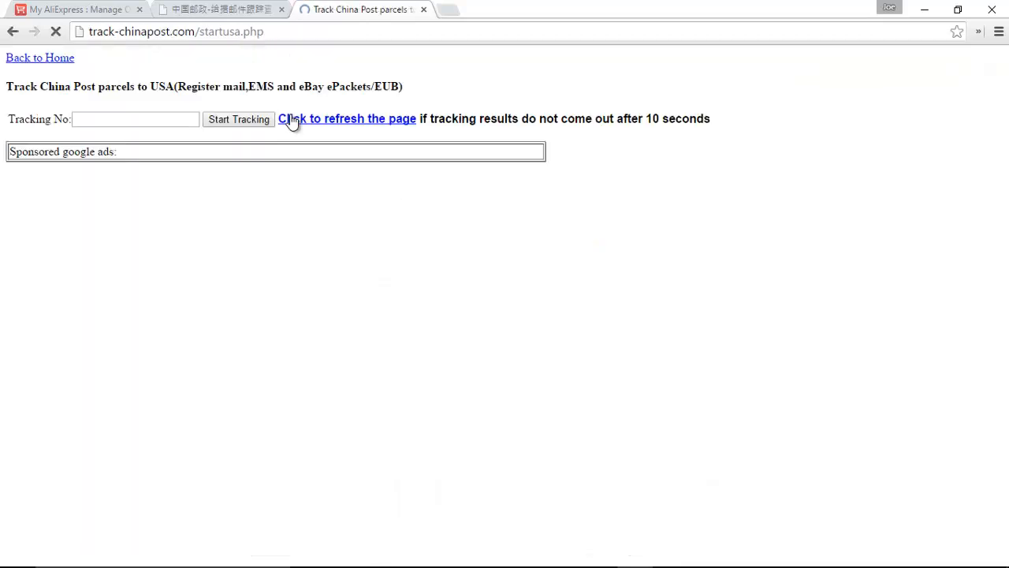
pyautogui.click(75, 10)
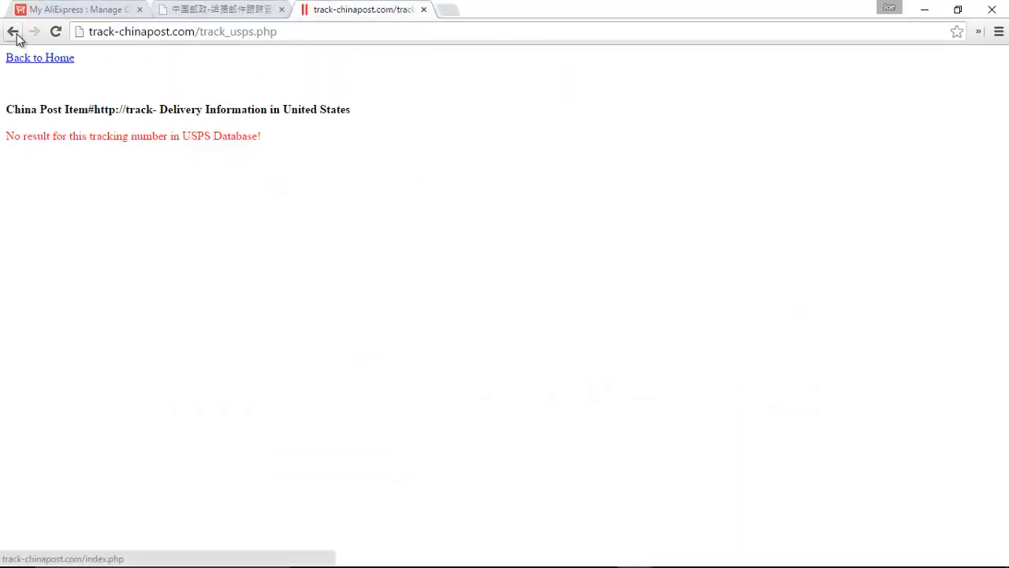
pyautogui.click(13, 31)
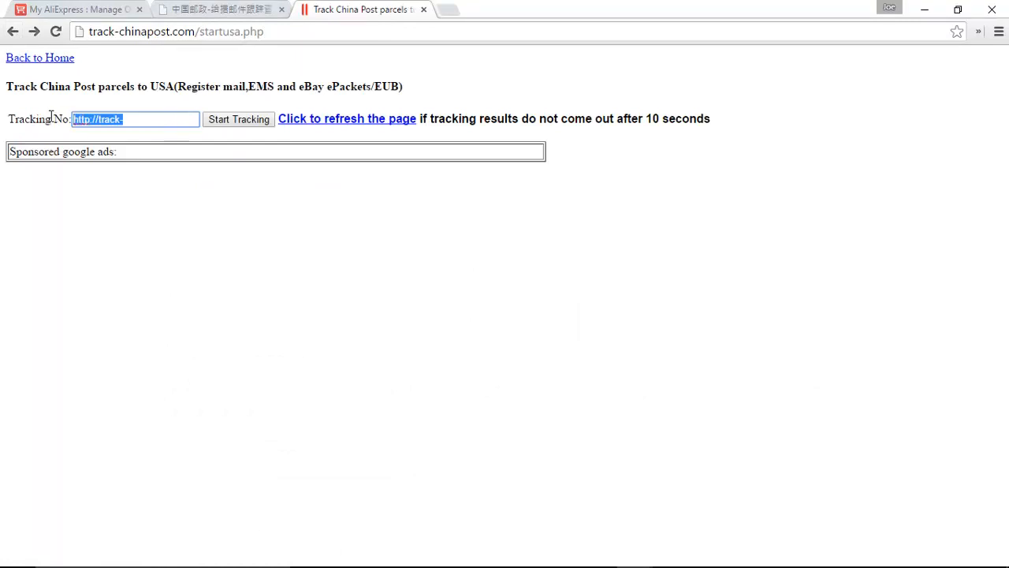
pyautogui.click(238, 119)
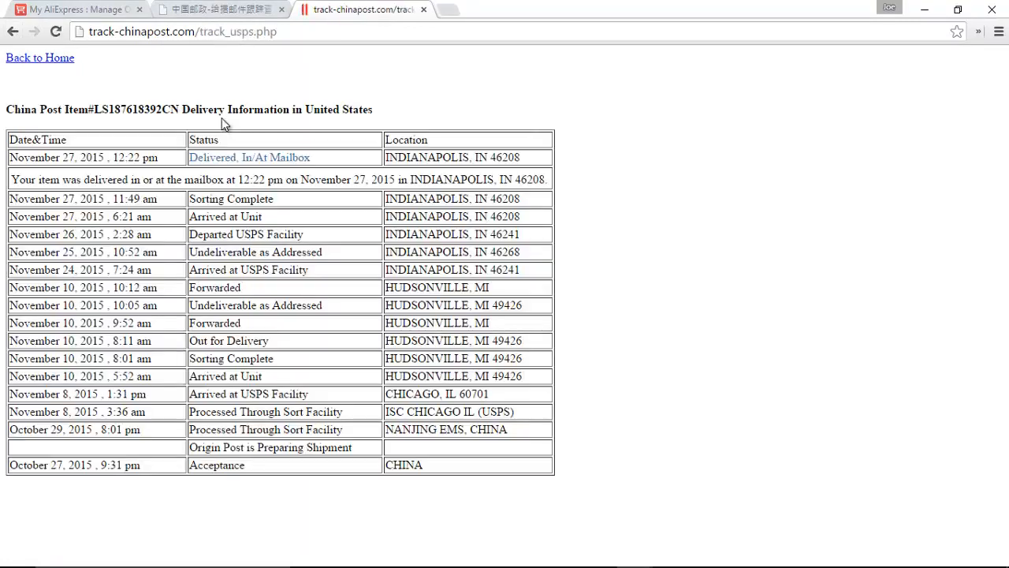
pyautogui.moveTo(441, 128)
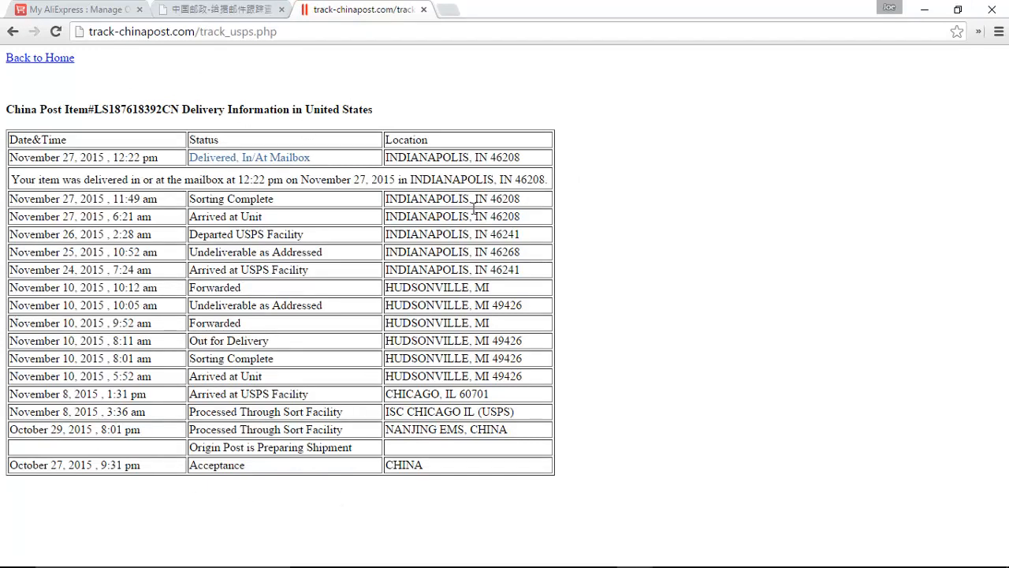
pyautogui.moveTo(432, 99)
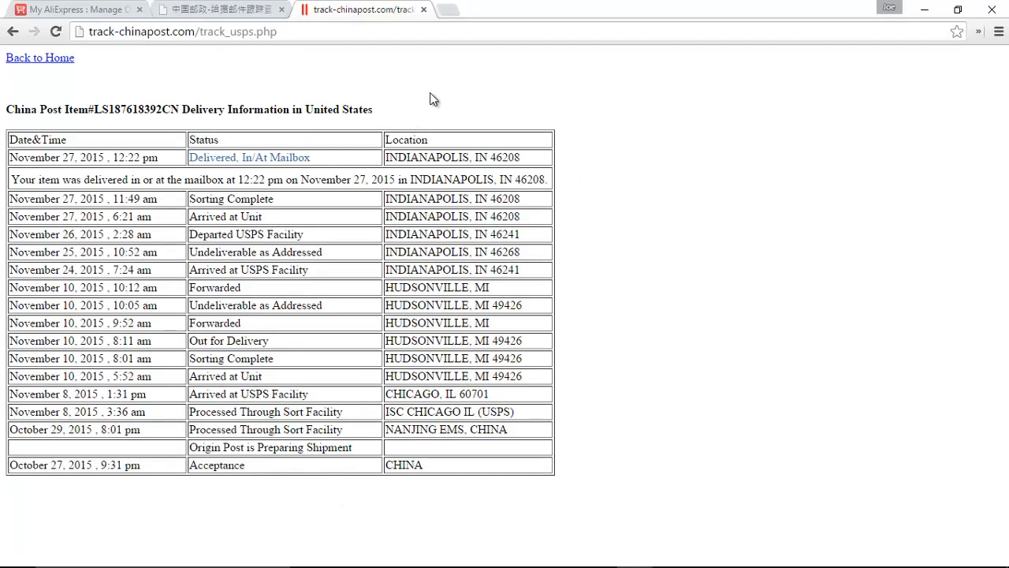
pyautogui.moveTo(402, 93)
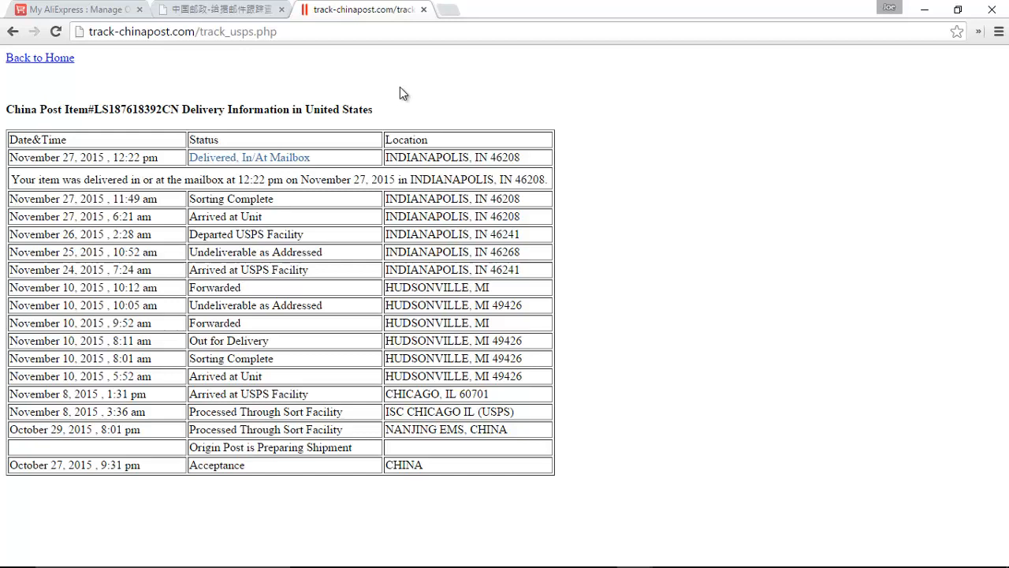
pyautogui.click(75, 9)
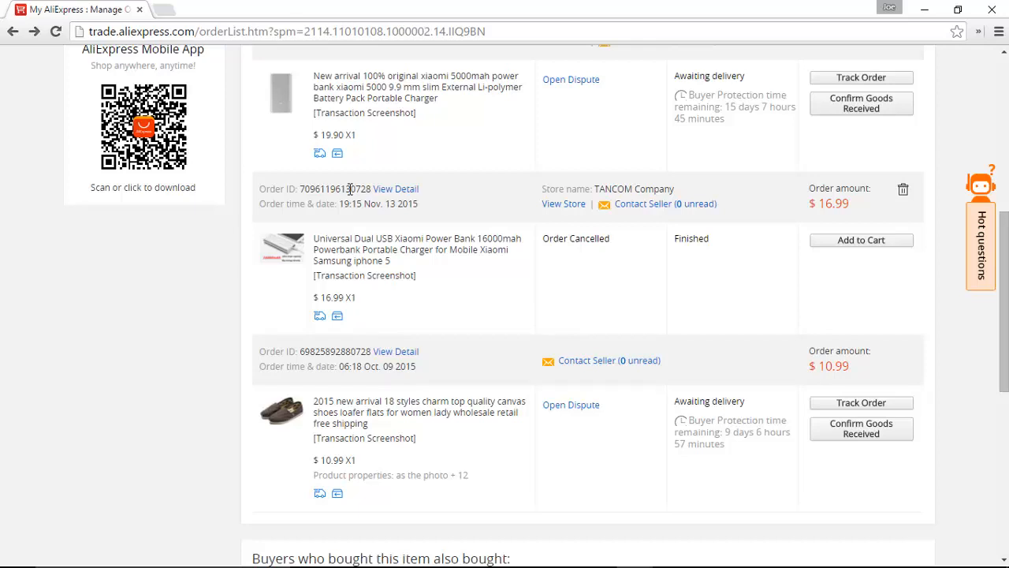
pyautogui.moveTo(444, 354)
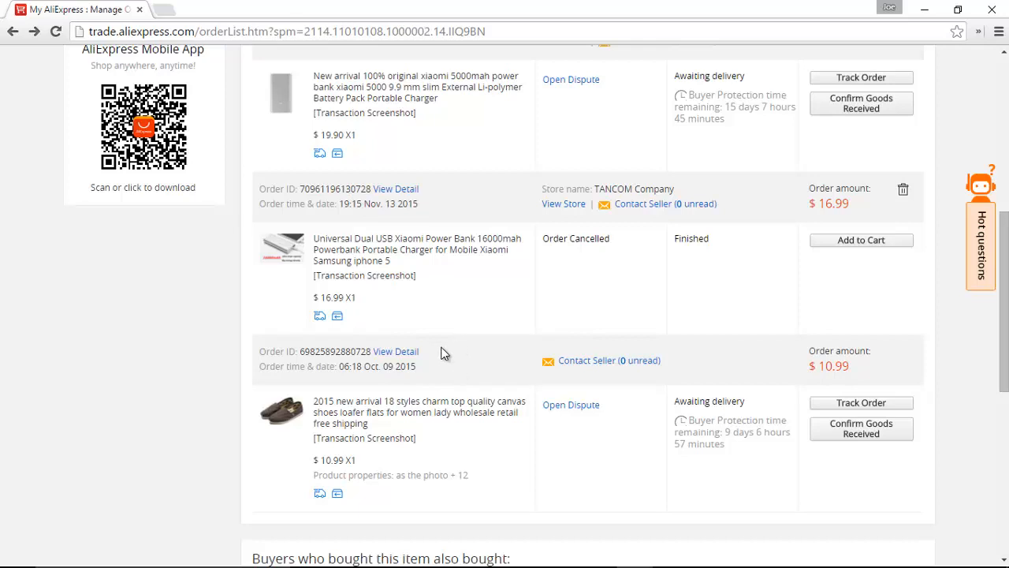
pyautogui.moveTo(597, 293)
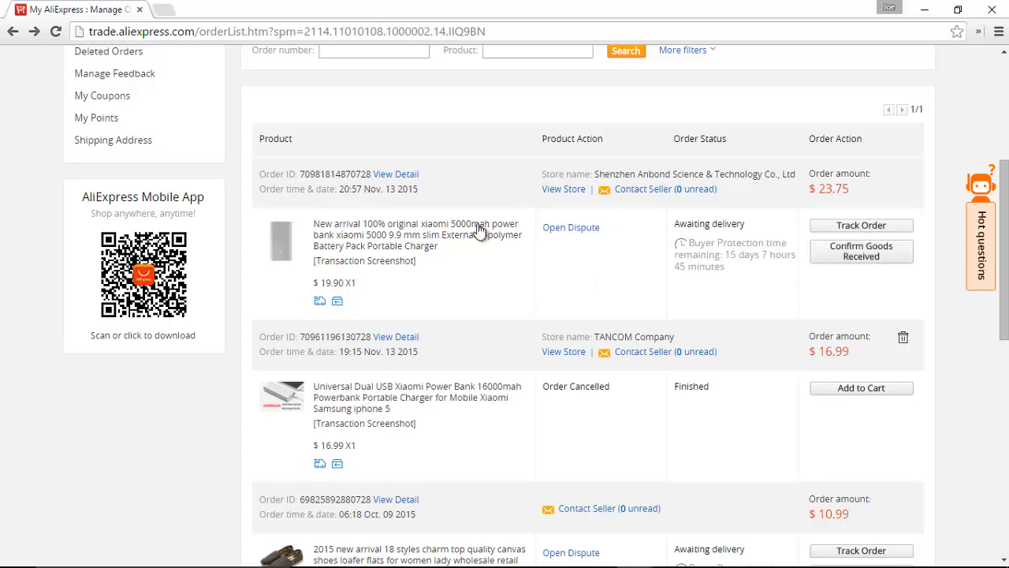
pyautogui.click(861, 224)
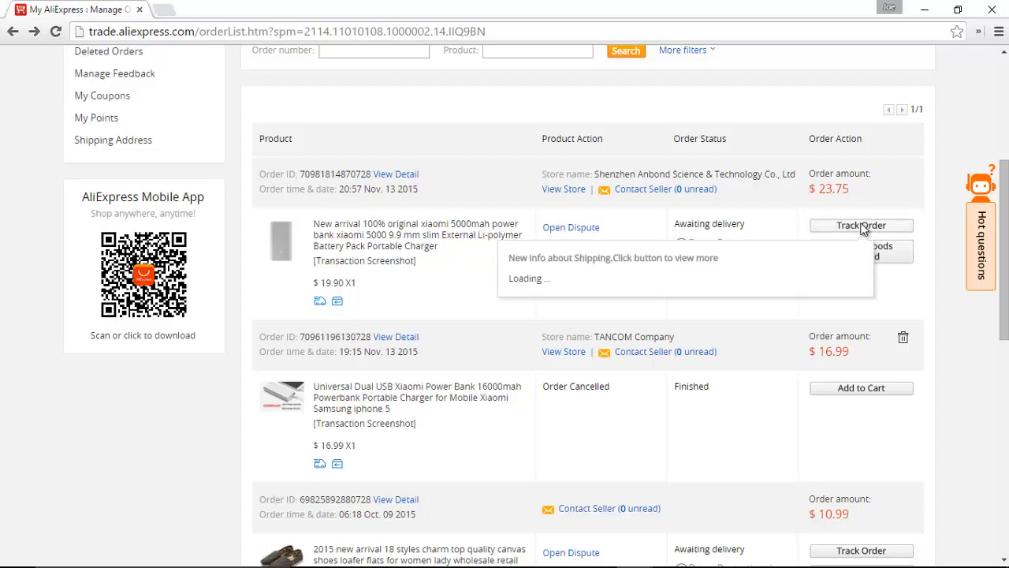
pyautogui.click(861, 225)
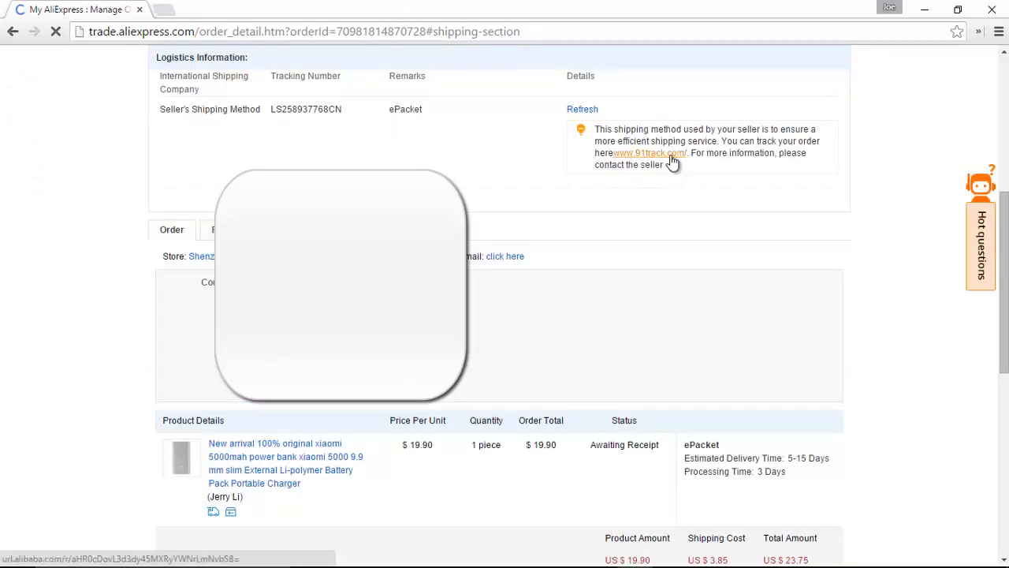
pyautogui.click(647, 153)
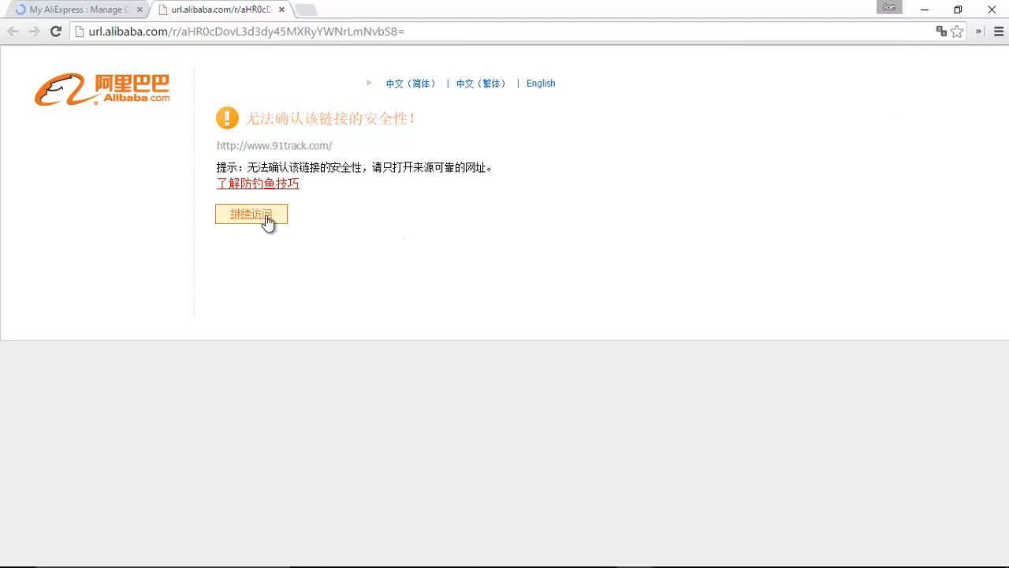
pyautogui.click(251, 214)
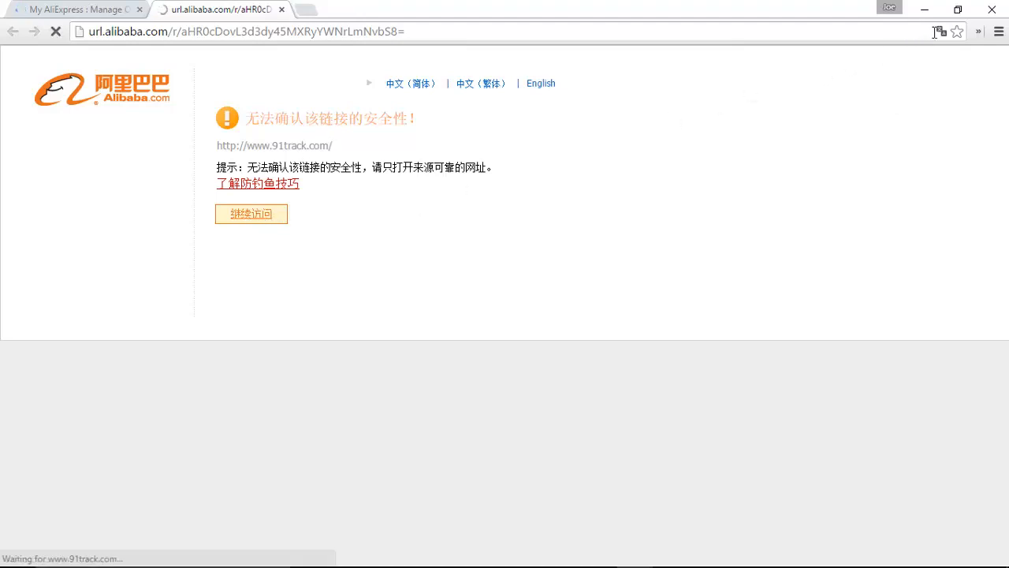
pyautogui.click(251, 214)
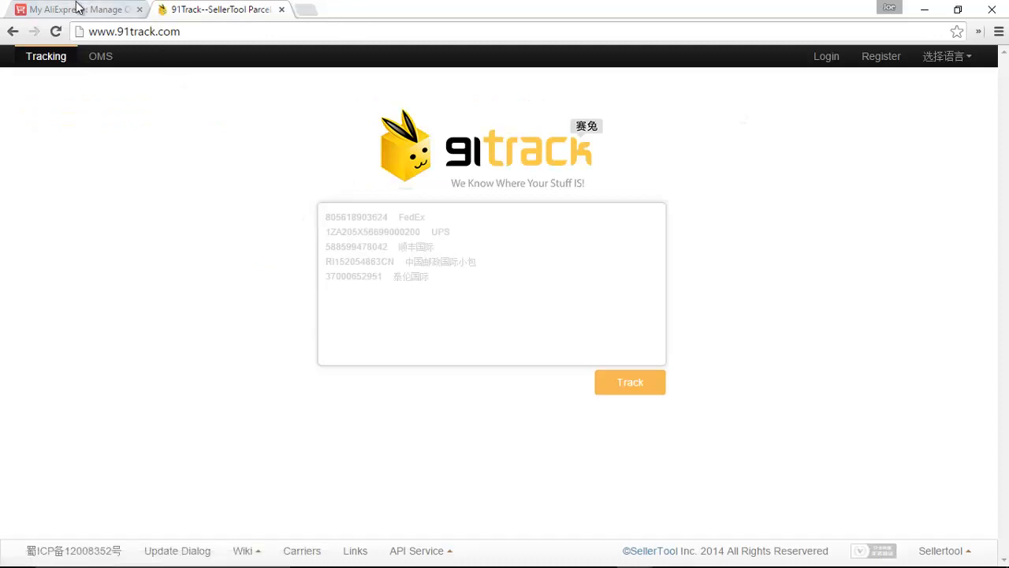
pyautogui.click(75, 8)
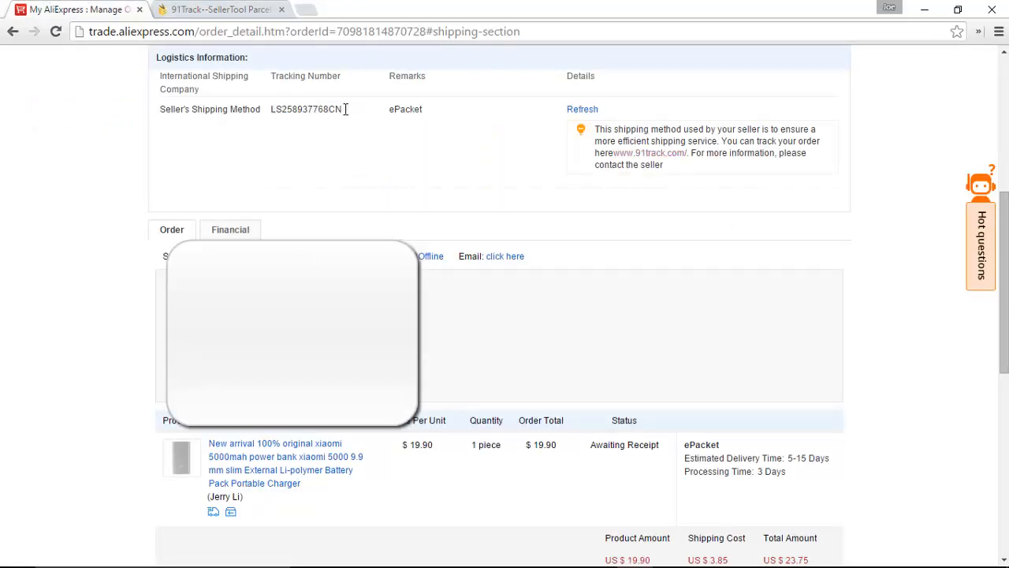
pyautogui.rightClick(306, 109)
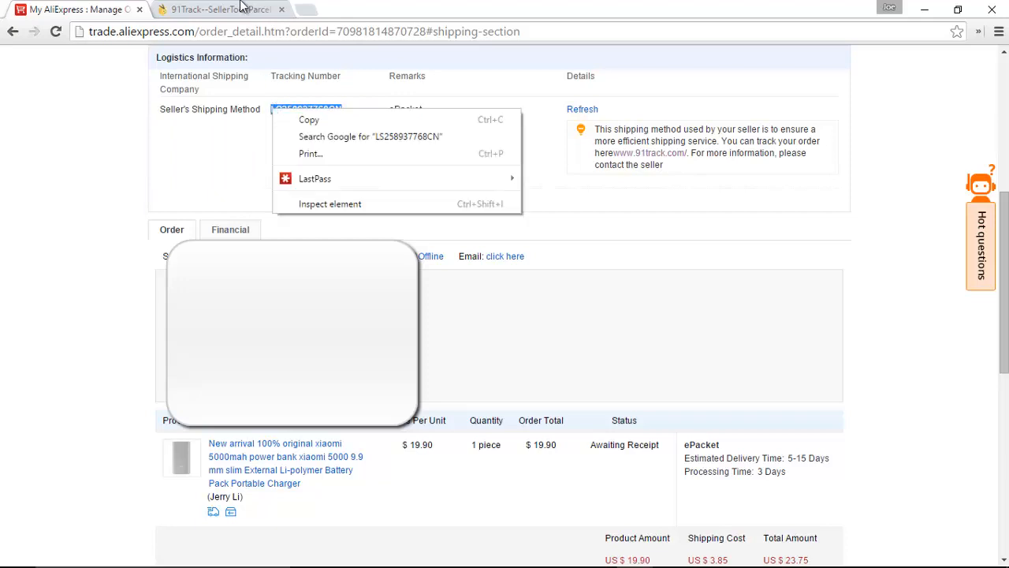
pyautogui.click(220, 8)
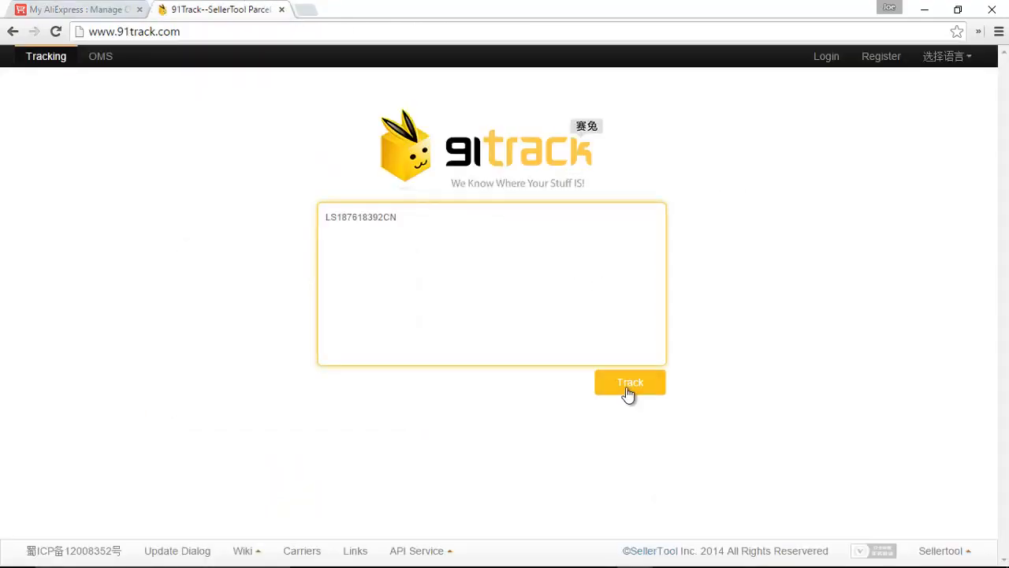
pyautogui.click(630, 383)
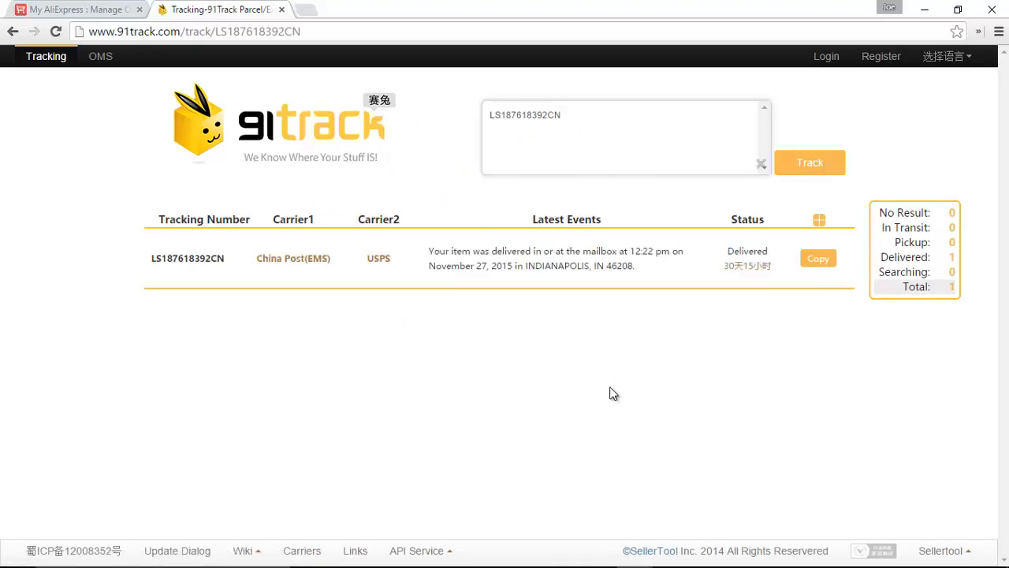
pyautogui.click(75, 9)
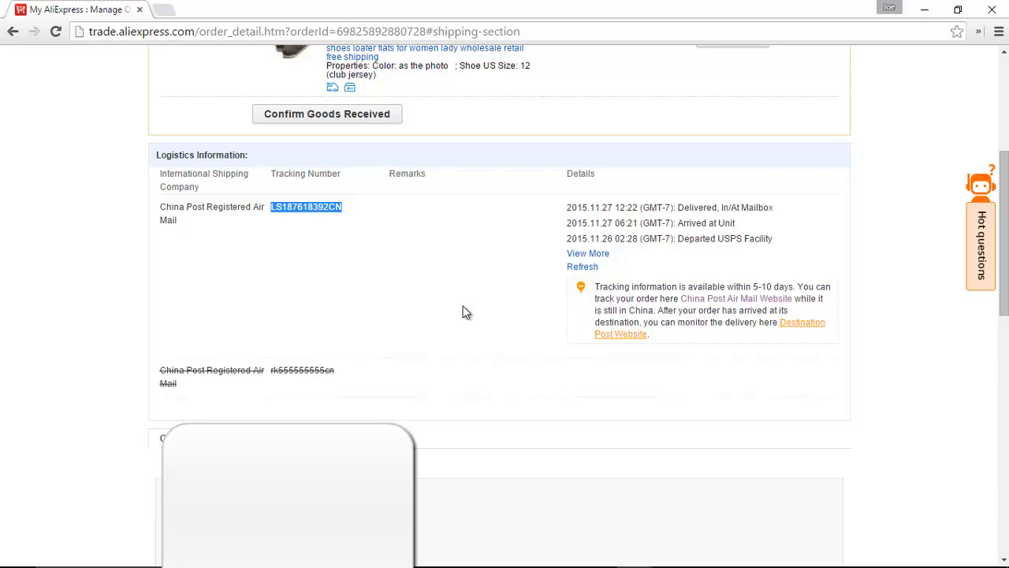
pyautogui.moveTo(464, 318)
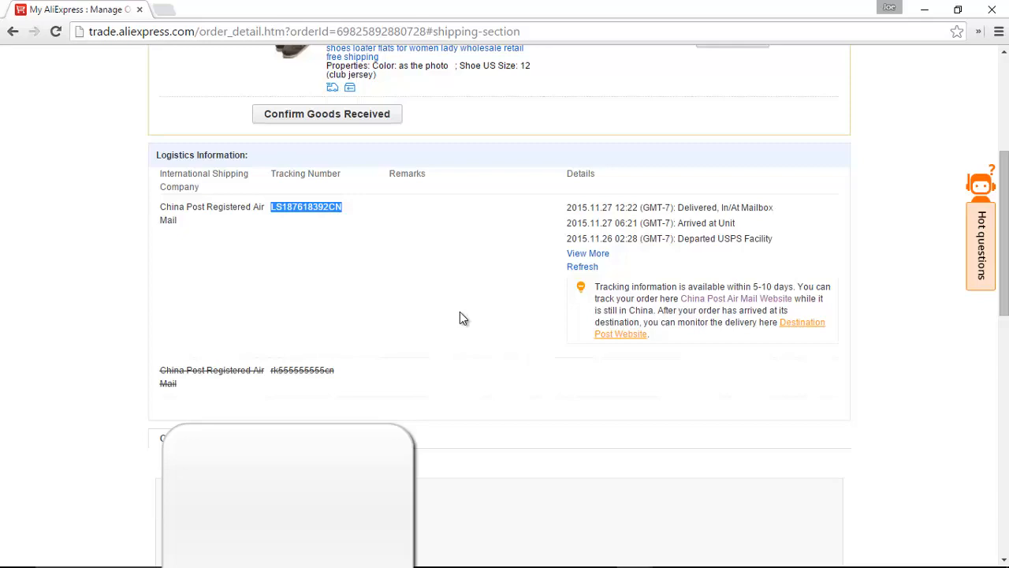
pyautogui.moveTo(803, 321)
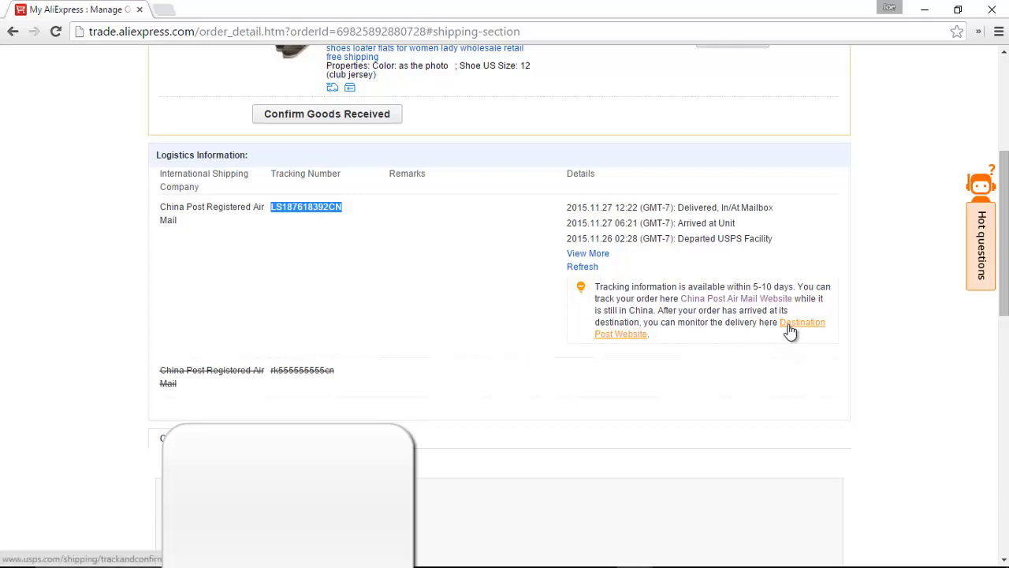
pyautogui.moveTo(787, 339)
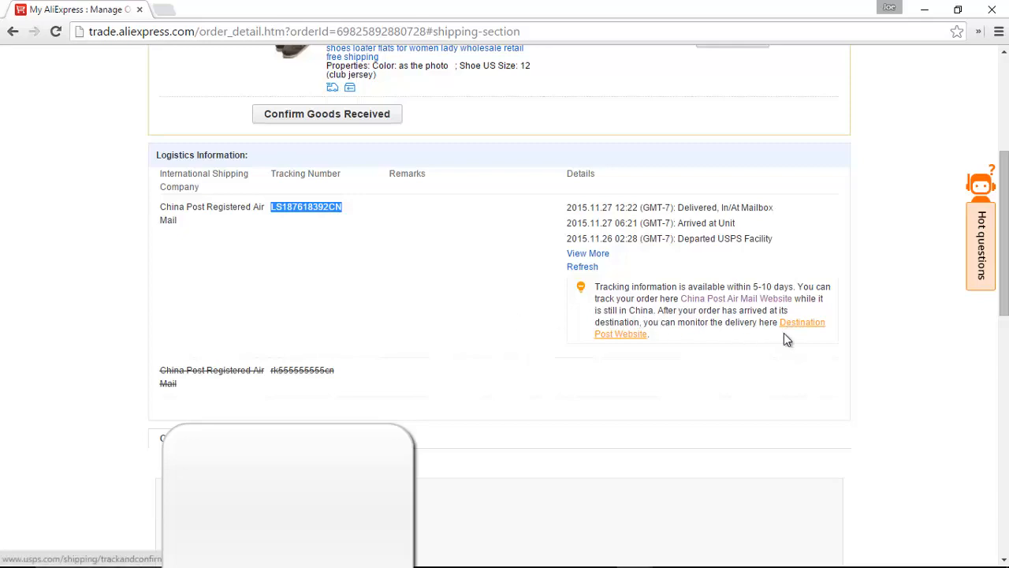
pyautogui.moveTo(796, 328)
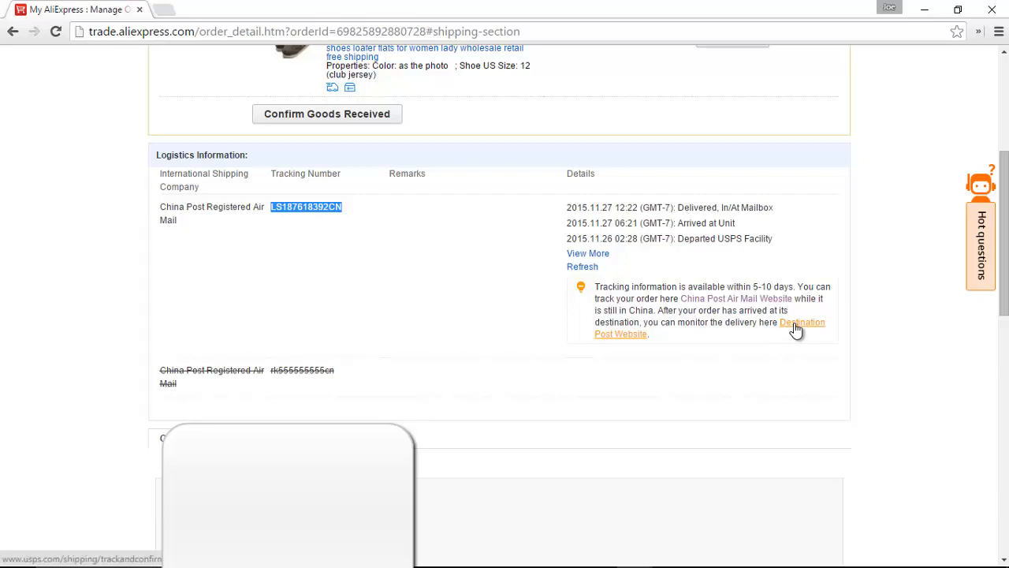
pyautogui.click(801, 323)
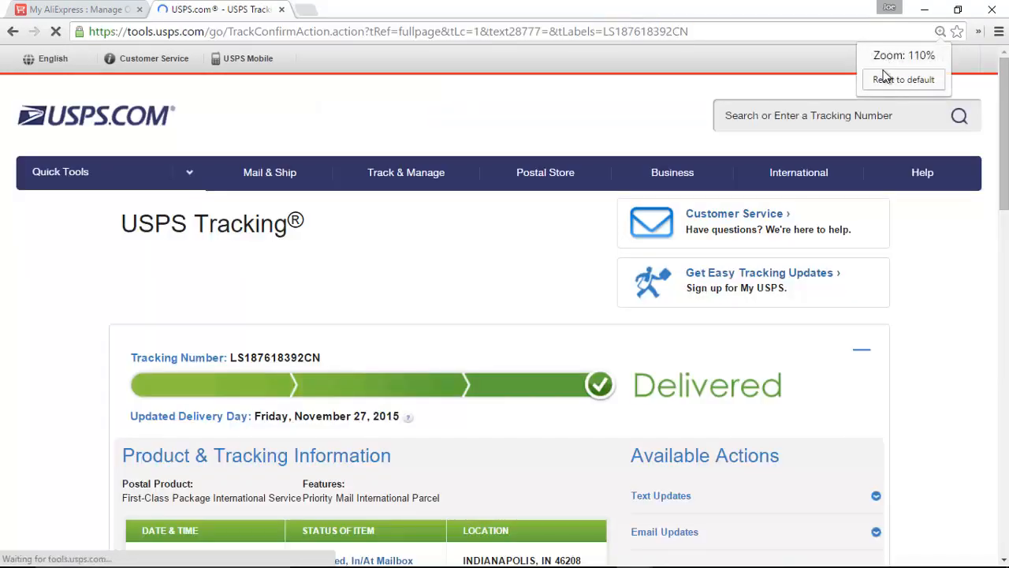
pyautogui.scroll(-3)
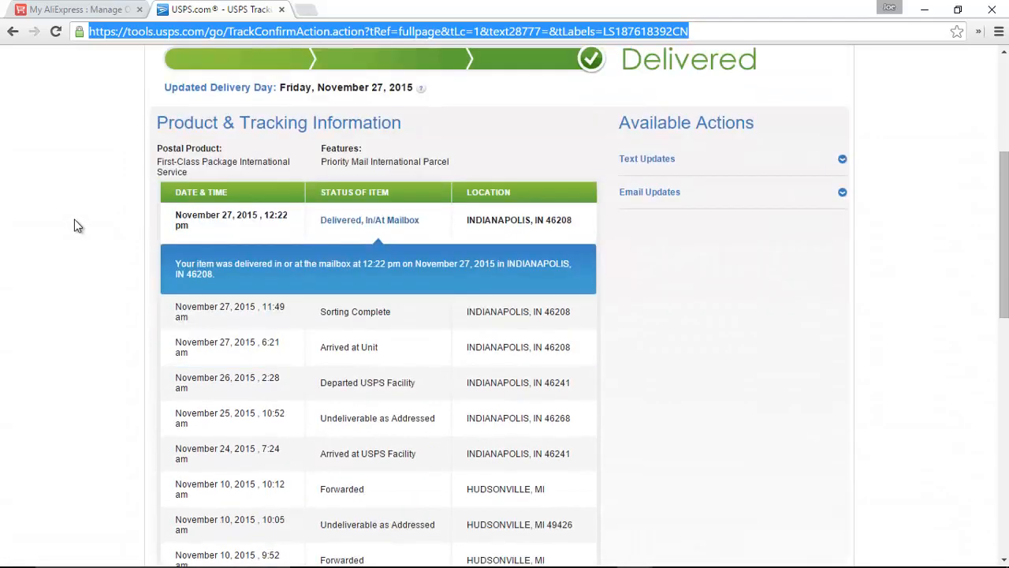
pyautogui.scroll(-3)
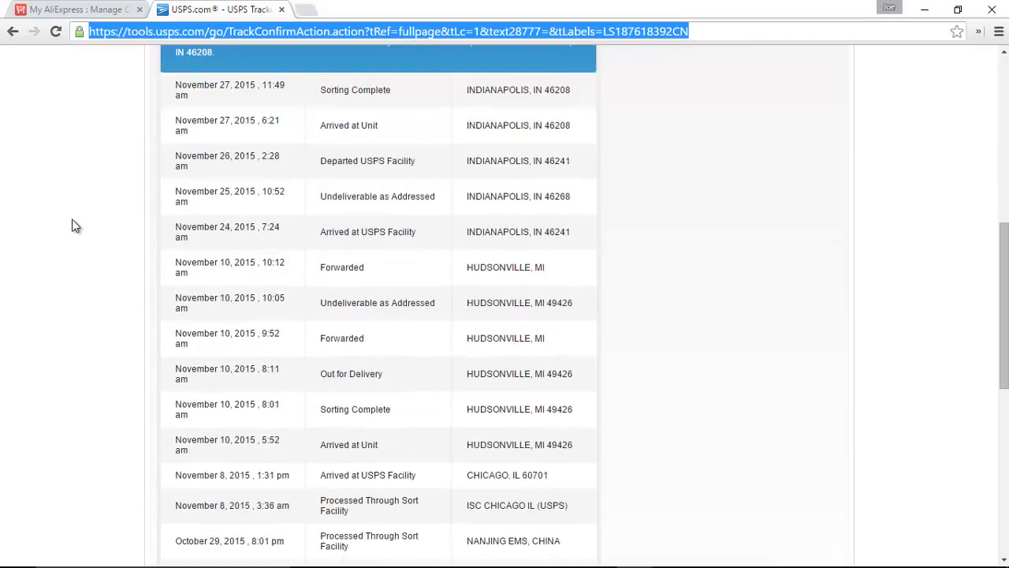
pyautogui.click(75, 9)
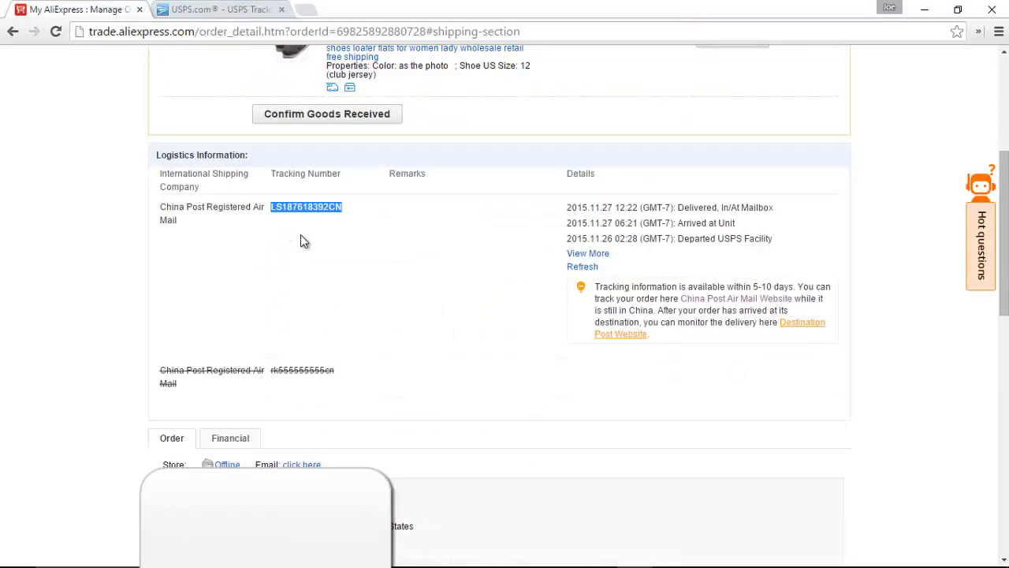